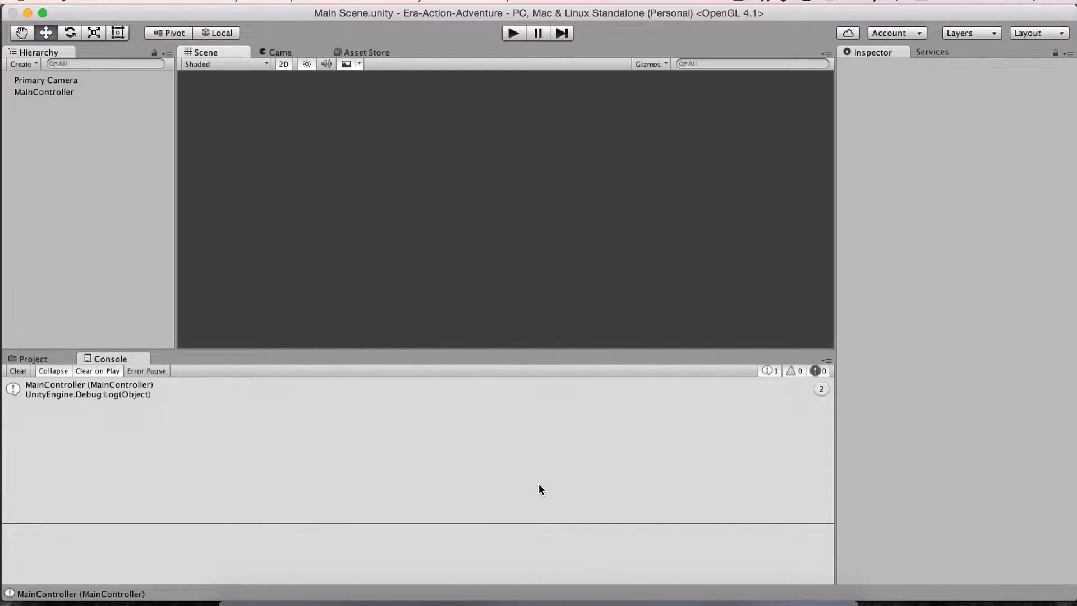
{"action": "mouse_move", "coordinate": [517, 508]}
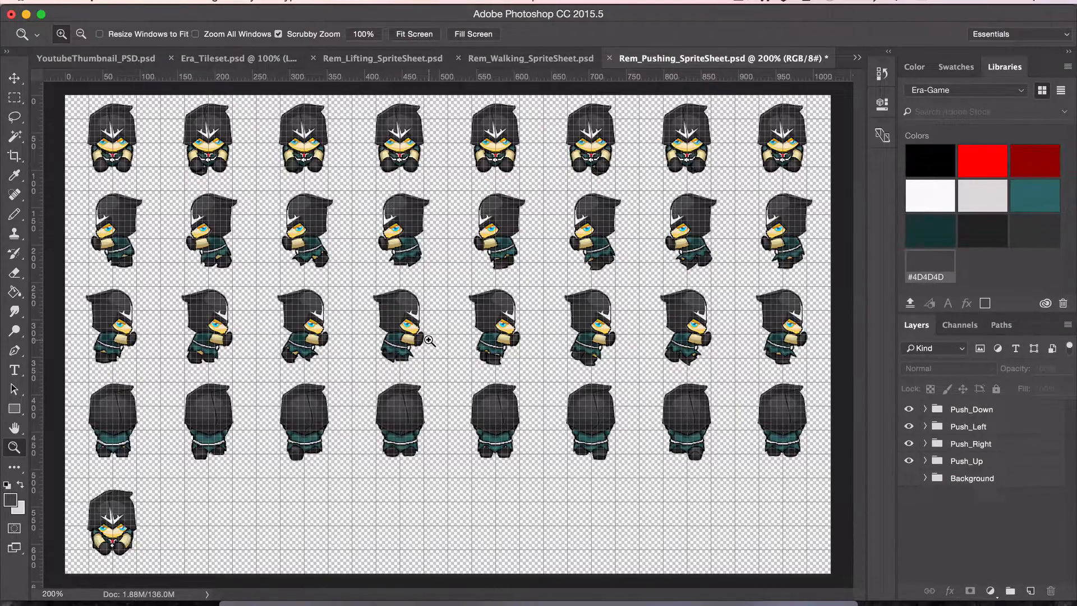
{"action": "mouse_move", "coordinate": [374, 211]}
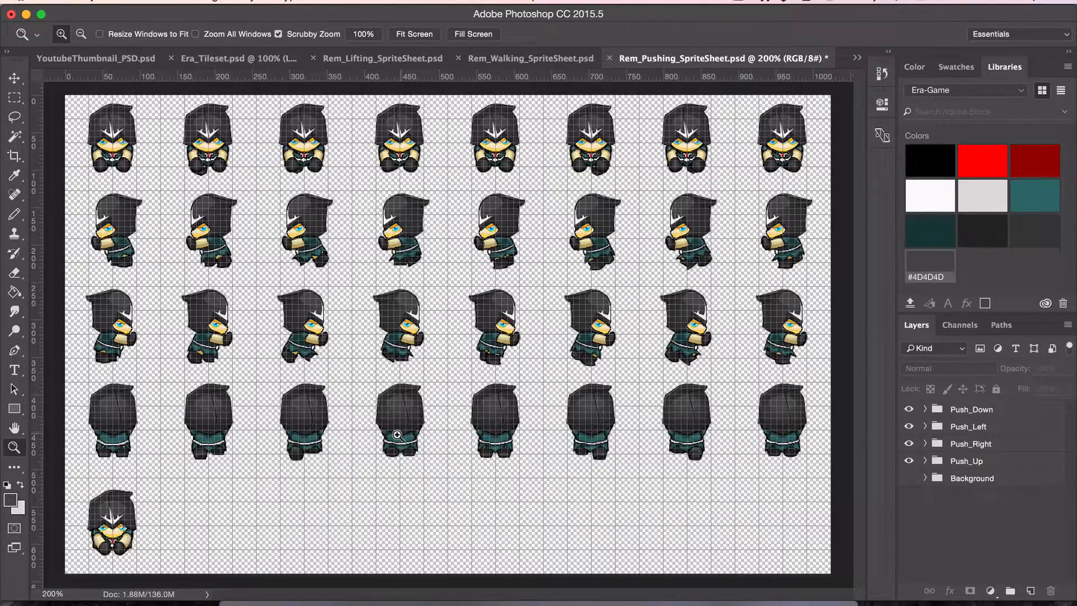
{"action": "mouse_move", "coordinate": [304, 260]}
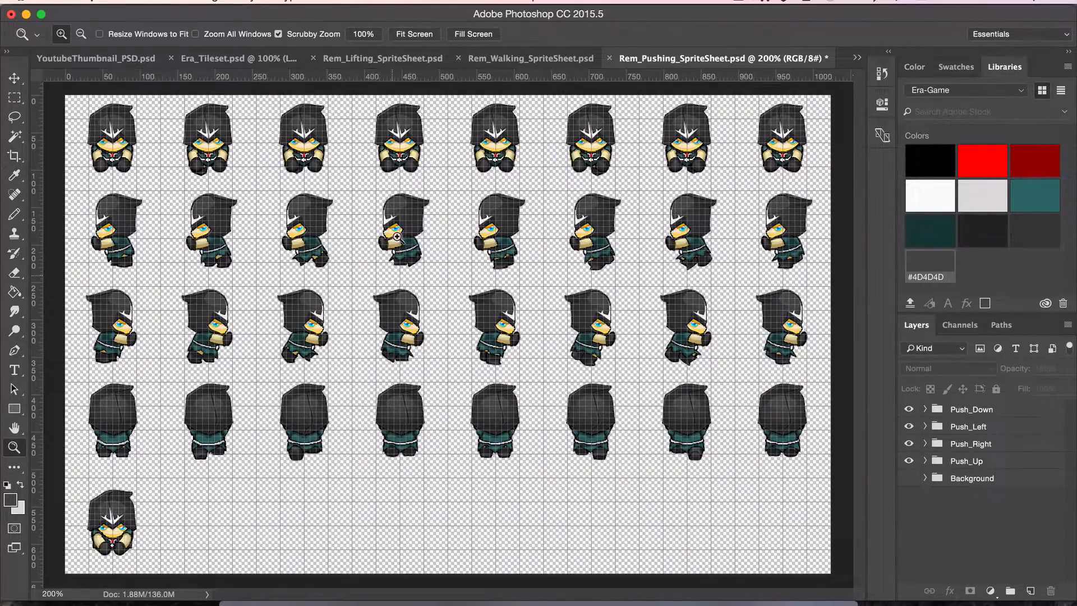
{"action": "mouse_move", "coordinate": [403, 172]}
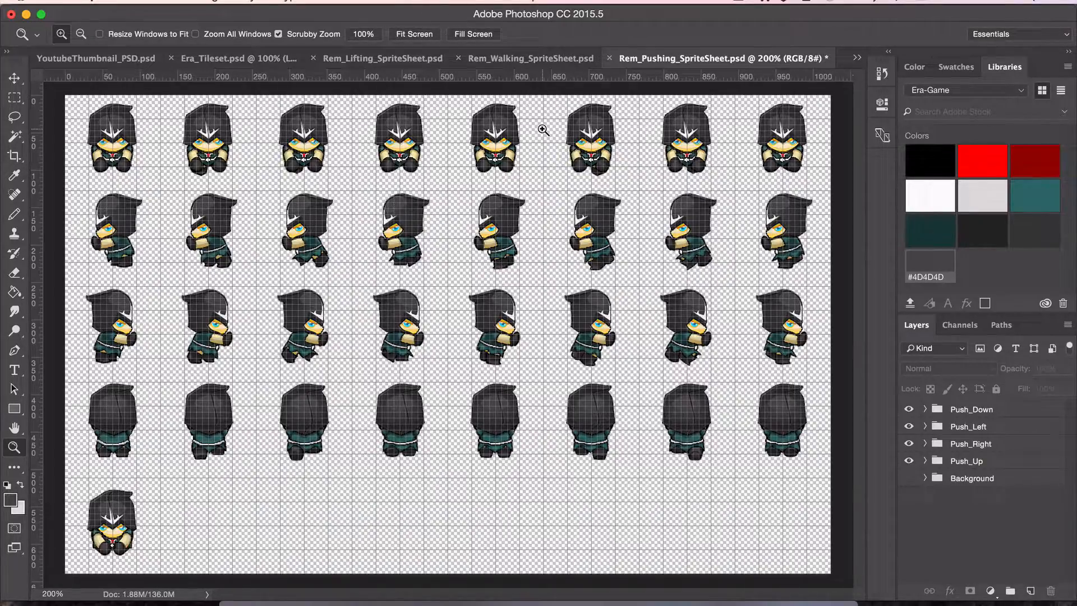
{"action": "mouse_move", "coordinate": [530, 57]}
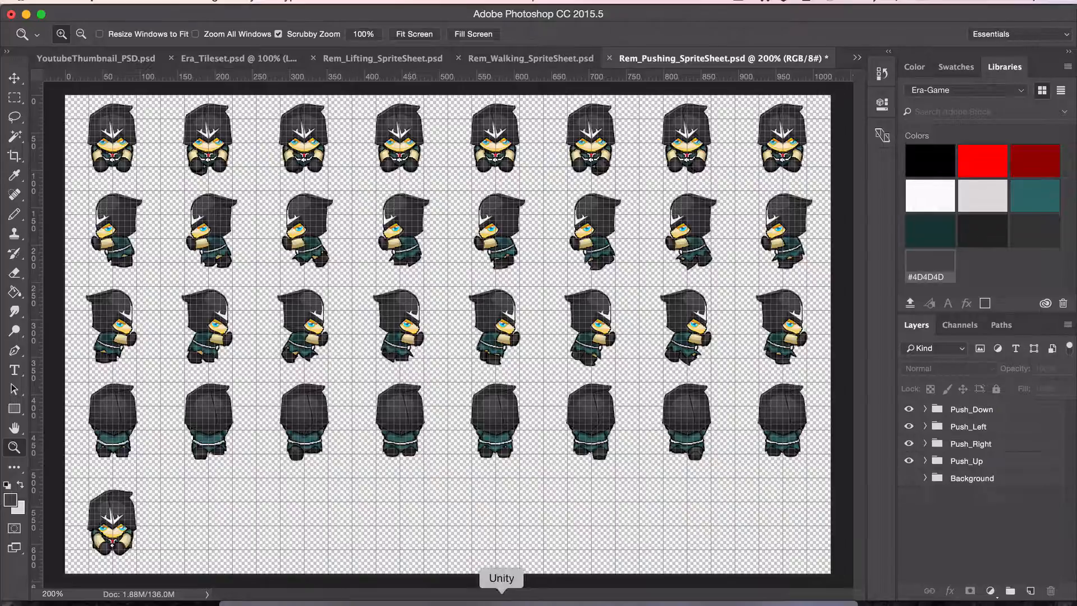
Switch from the Dock back to the Unity editor to run the menu scene.
{"action": "left_click", "coordinate": [501, 578]}
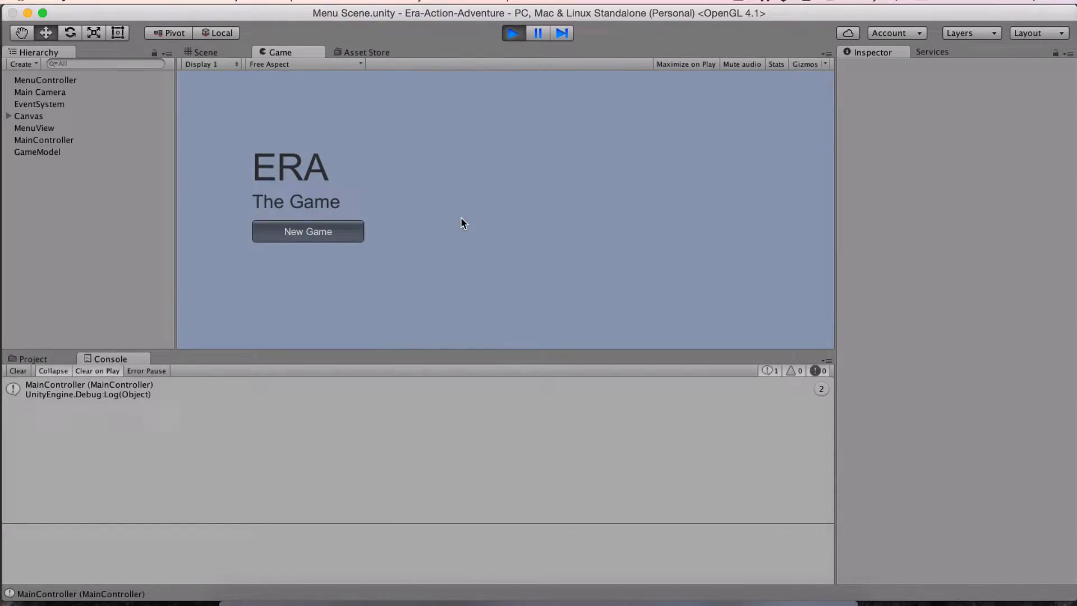
Start a new game from the ERA menu, play until a Ruby spawns and saves, then stop.
{"action": "left_click", "coordinate": [307, 230]}
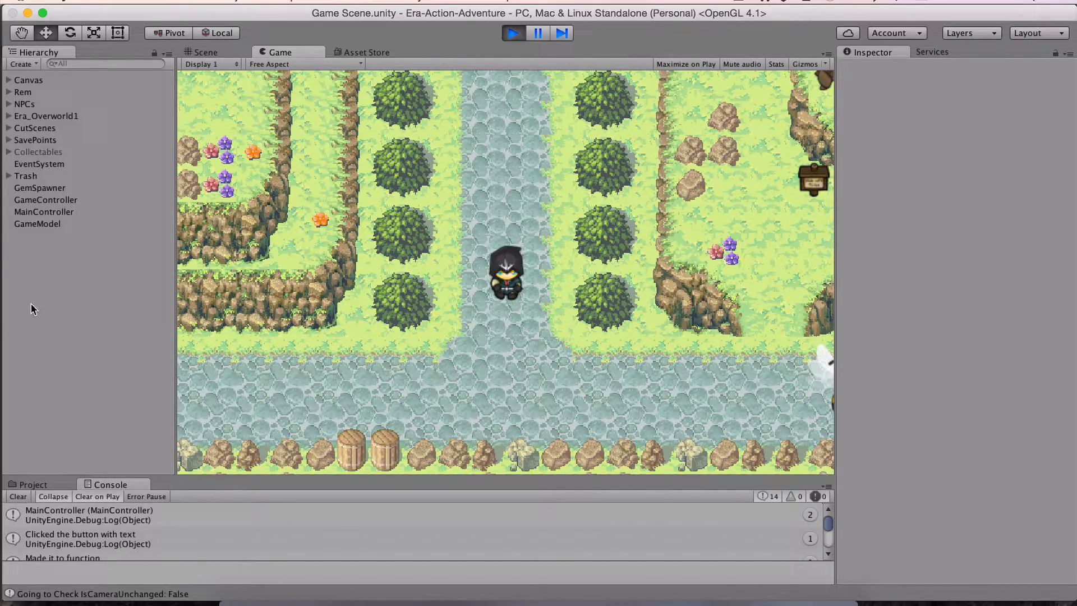
{"action": "mouse_move", "coordinate": [61, 370]}
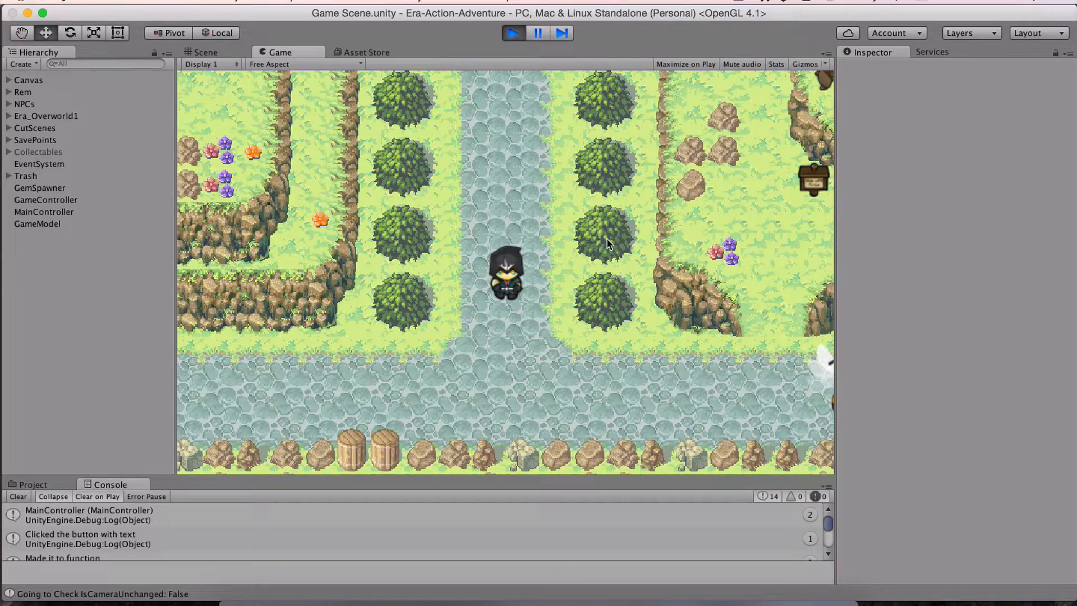
{"action": "mouse_move", "coordinate": [518, 318]}
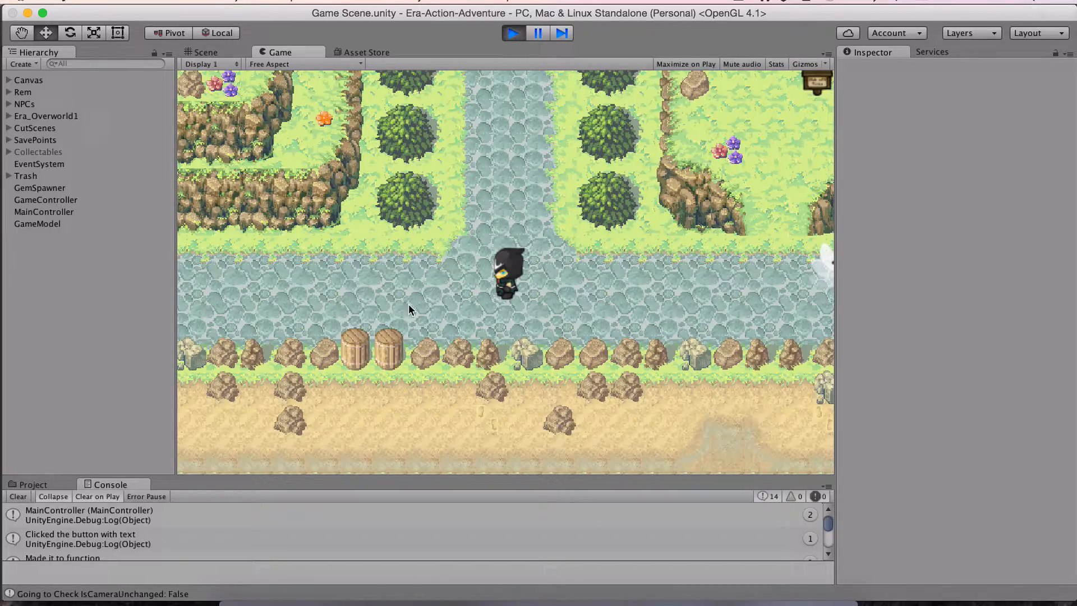
{"action": "mouse_move", "coordinate": [385, 303]}
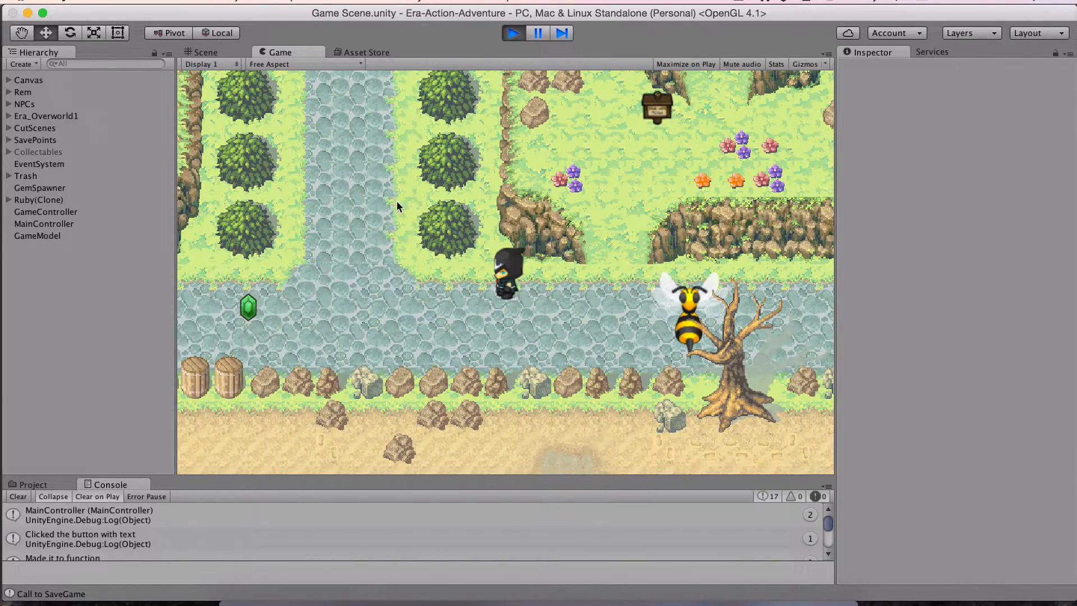
{"action": "left_click", "coordinate": [512, 32]}
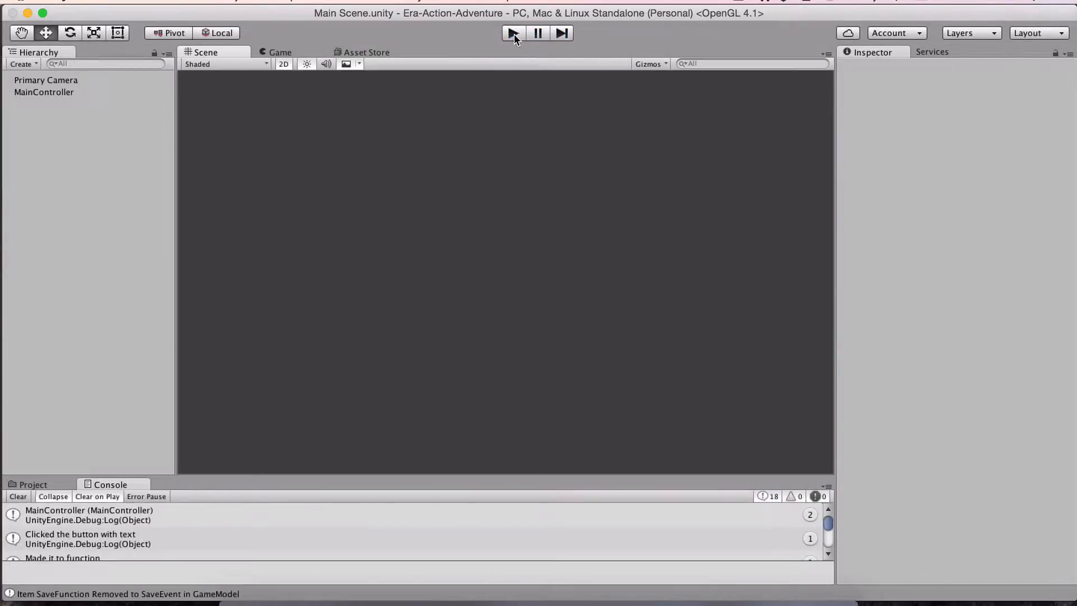
Replay, load the Game Scene save to check the Ruby in inventory, then return to the menu.
{"action": "left_click", "coordinate": [511, 32]}
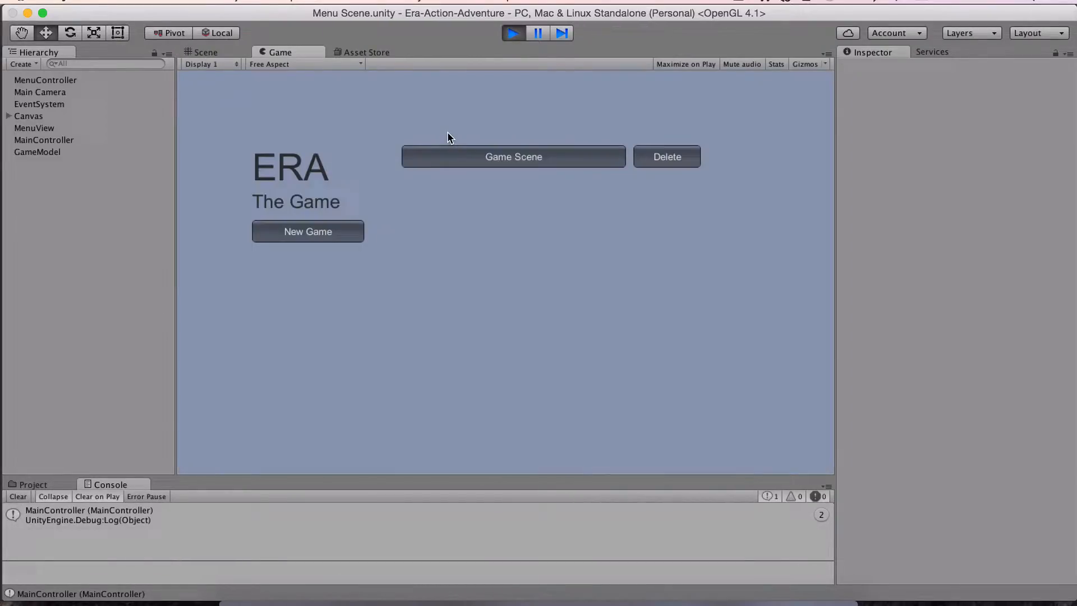
{"action": "left_click", "coordinate": [512, 157]}
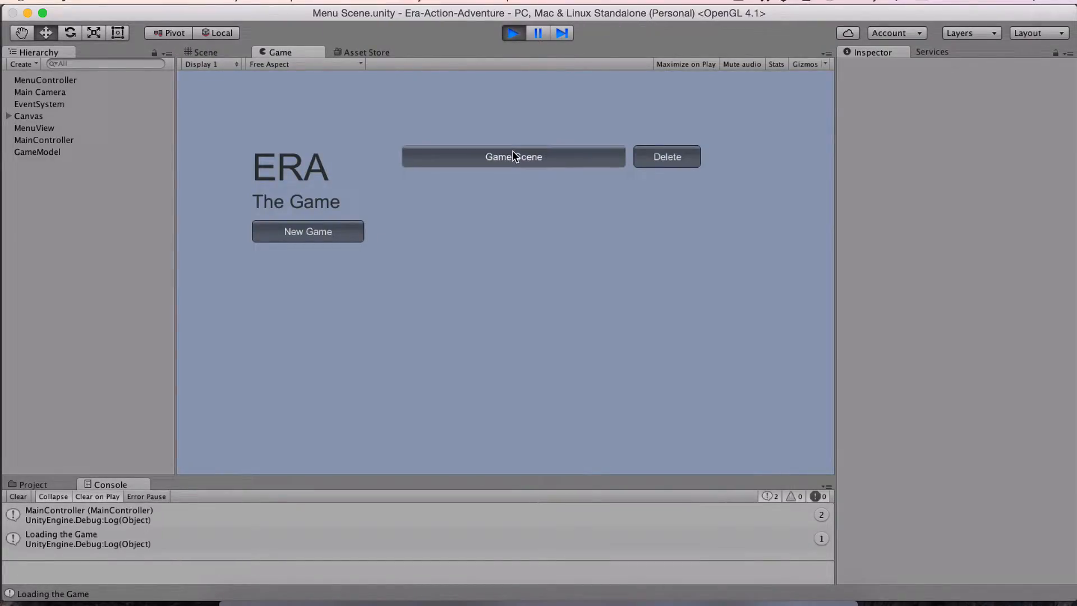
{"action": "left_click", "coordinate": [513, 156]}
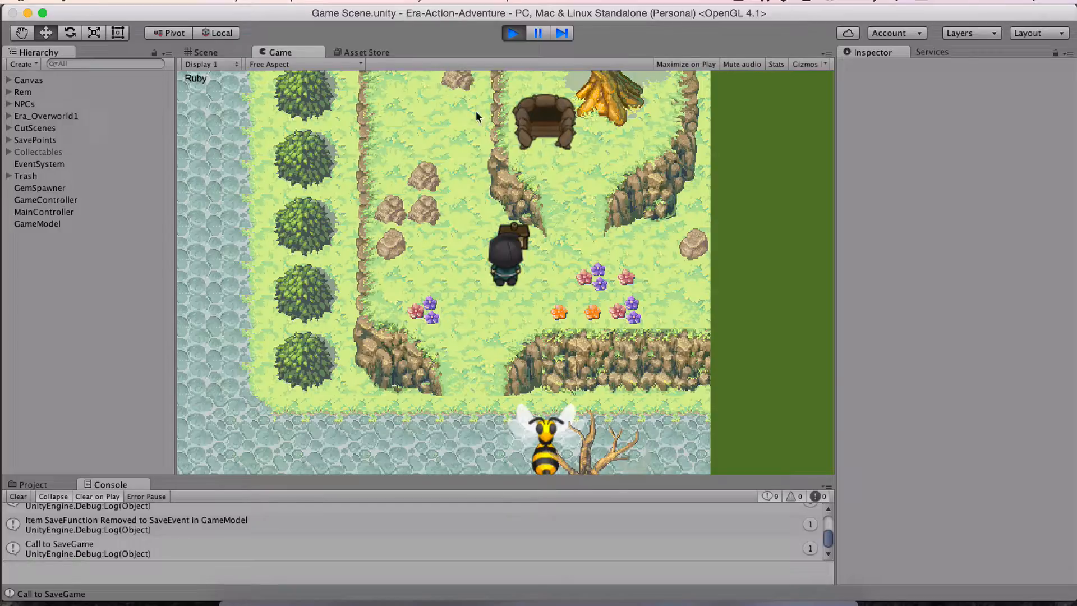
{"action": "left_click", "coordinate": [514, 33]}
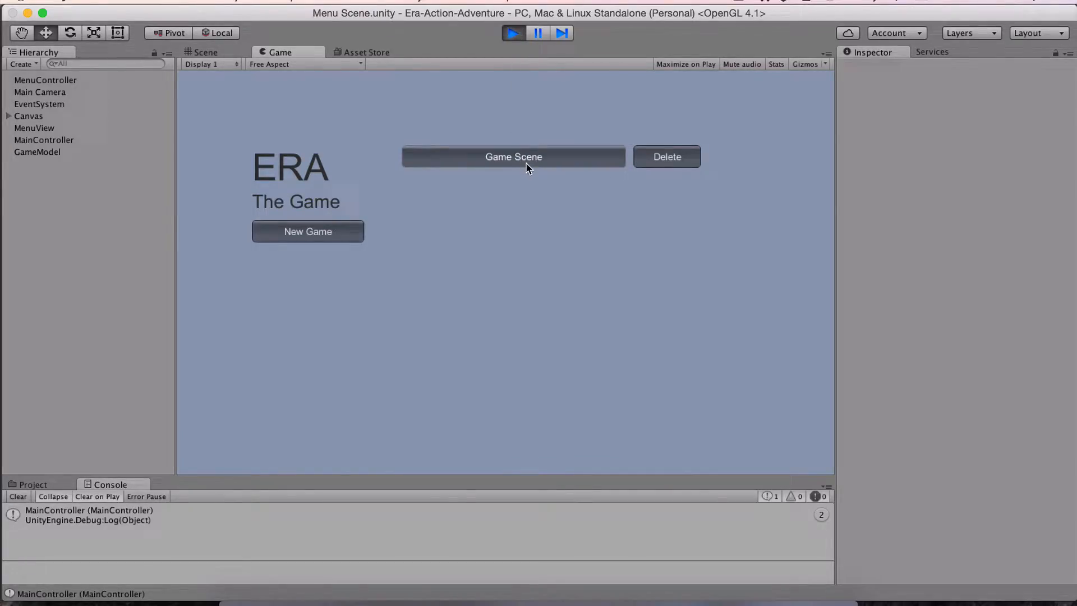
Click the Game Scene save slot button to load the saved game.
{"action": "left_click", "coordinate": [513, 157]}
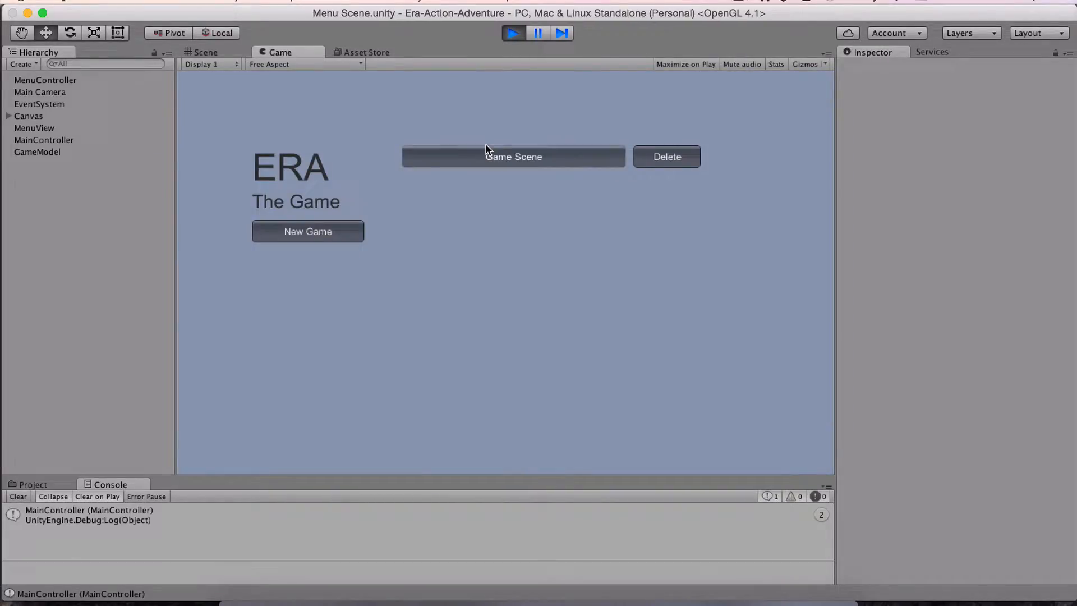
{"action": "left_click", "coordinate": [513, 156]}
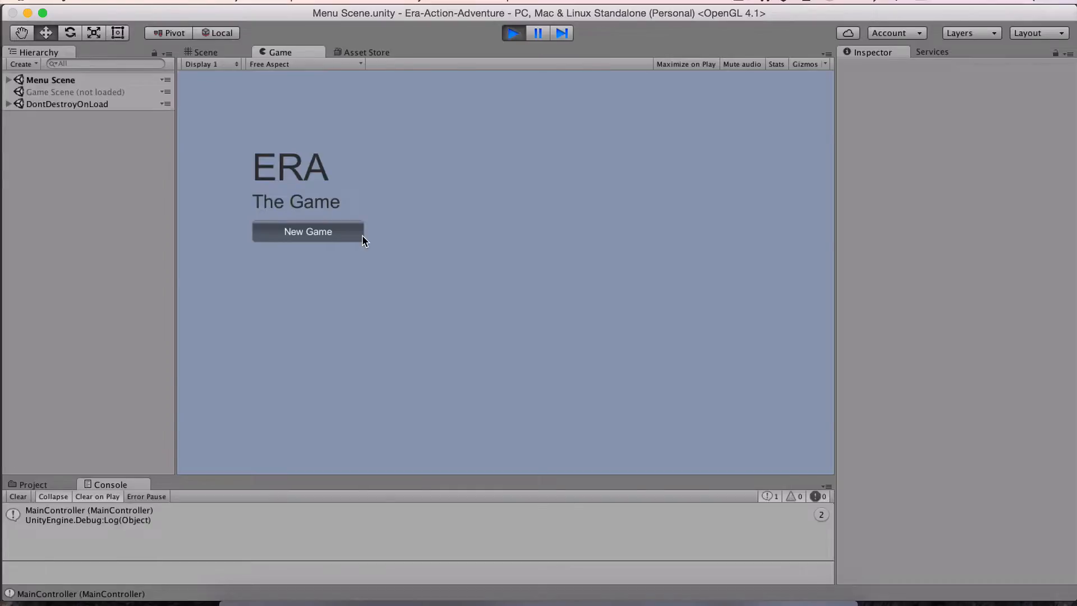
Start another new game so it saves, then return to the menu with two Game Scene slots.
{"action": "left_click", "coordinate": [307, 232]}
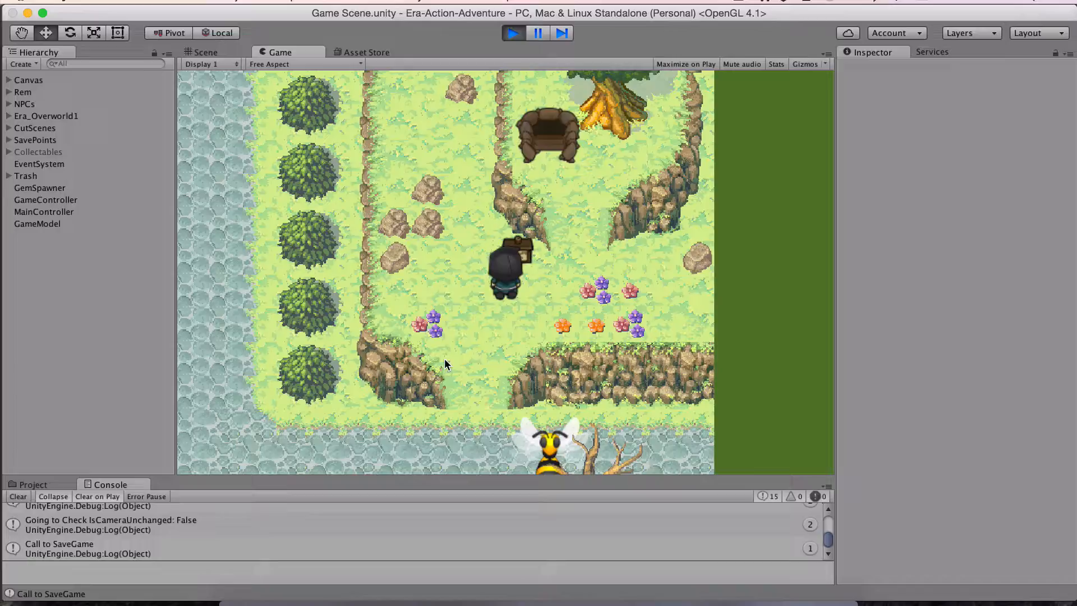
{"action": "left_click", "coordinate": [204, 52]}
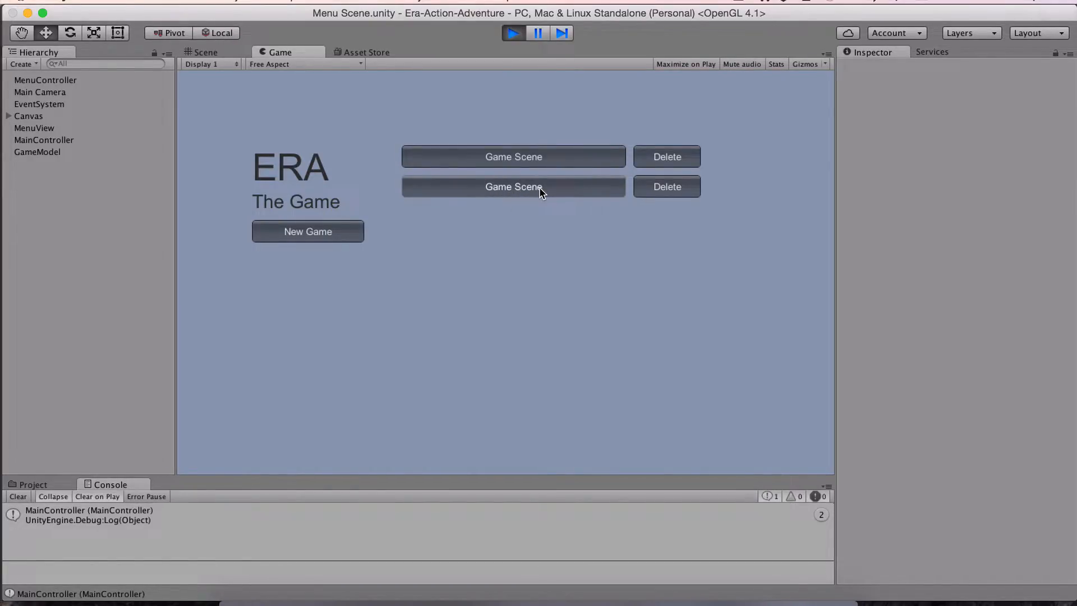
Load the second slot, trash Ruby items to spawn Ruby(Clone) gems, then reload that slot.
{"action": "left_click", "coordinate": [512, 186]}
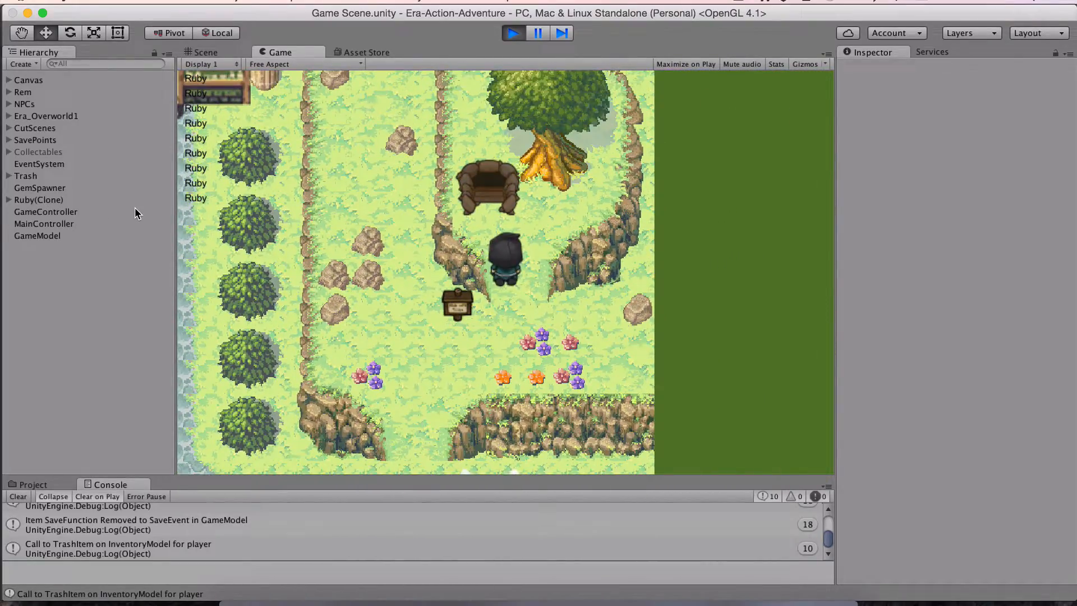
{"action": "left_click", "coordinate": [46, 211]}
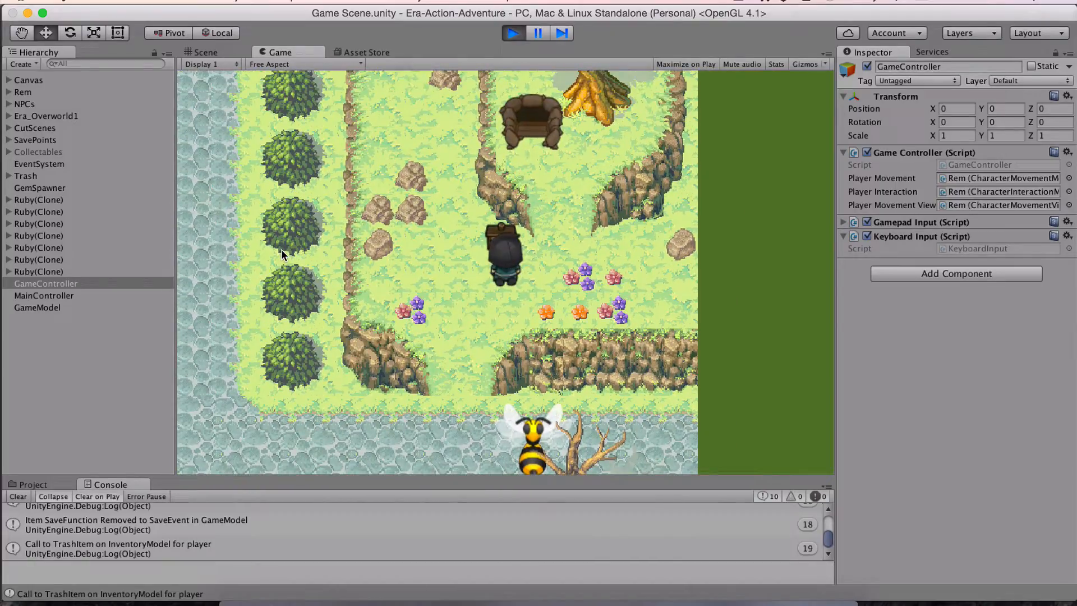
{"action": "left_click", "coordinate": [512, 32]}
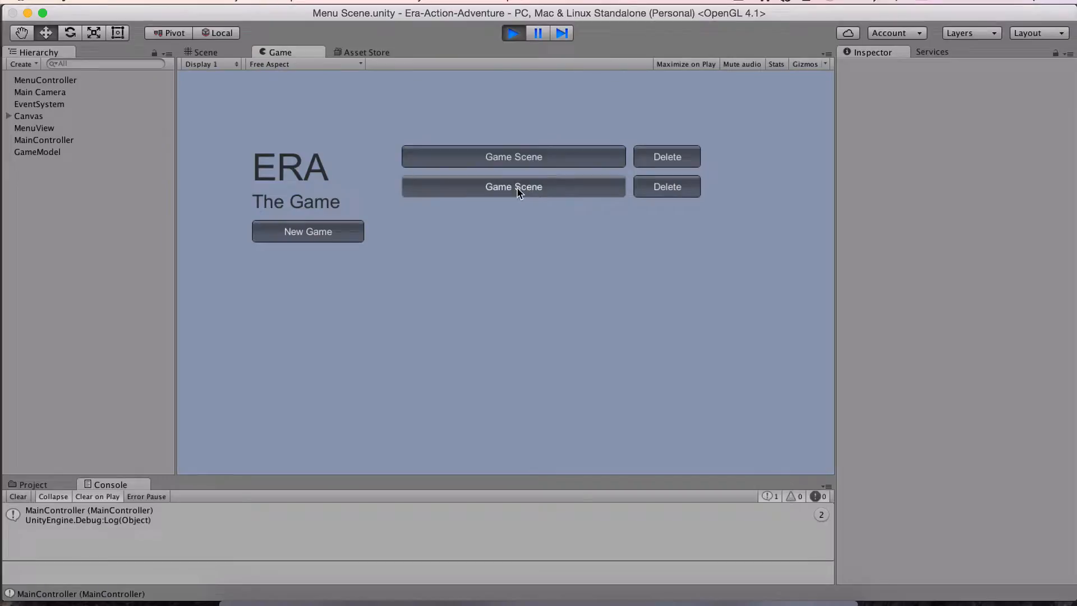
{"action": "left_click", "coordinate": [512, 186]}
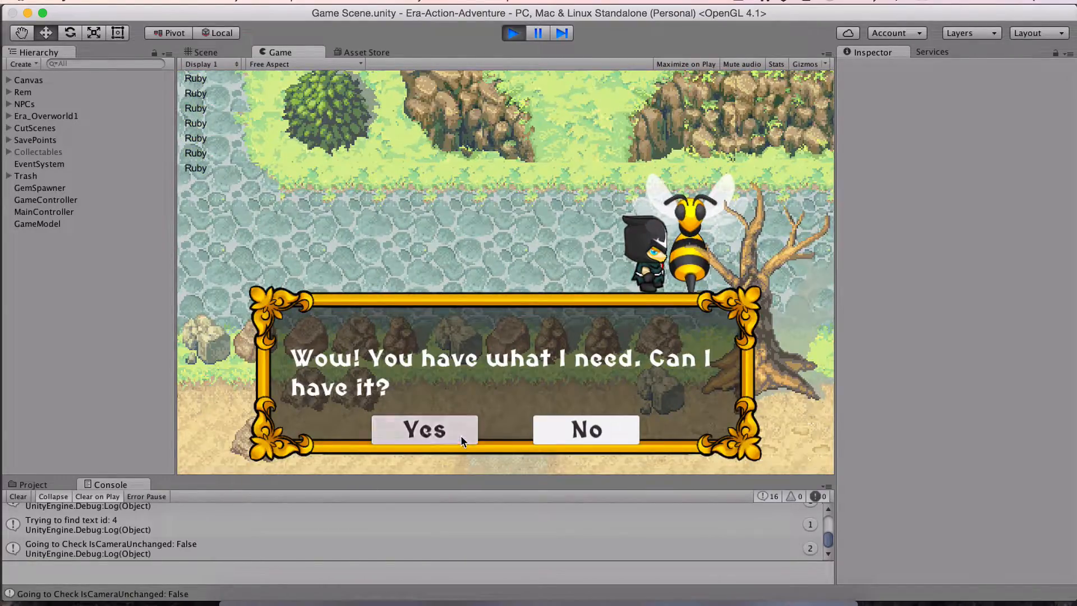
Give the bee a Ruby in exchange for a Sword, then exit play mode.
{"action": "left_click", "coordinate": [424, 429]}
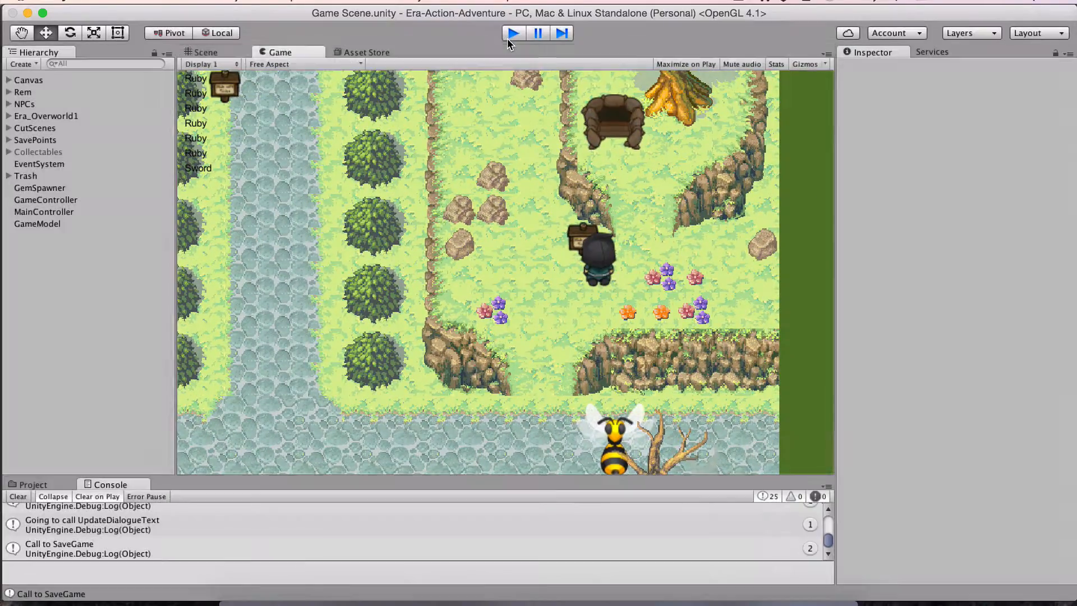
{"action": "left_click", "coordinate": [513, 33]}
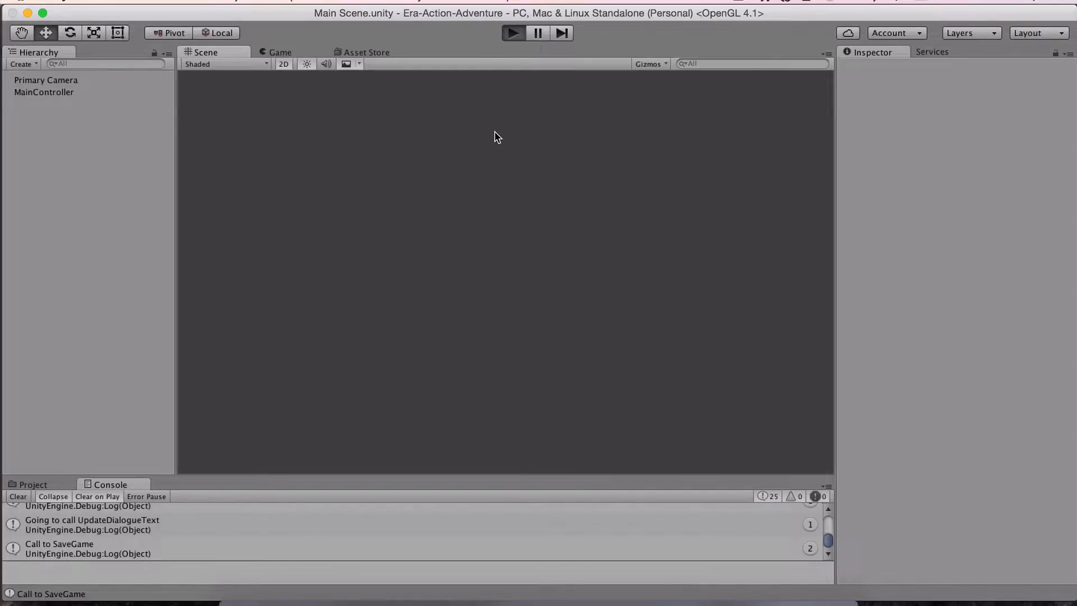